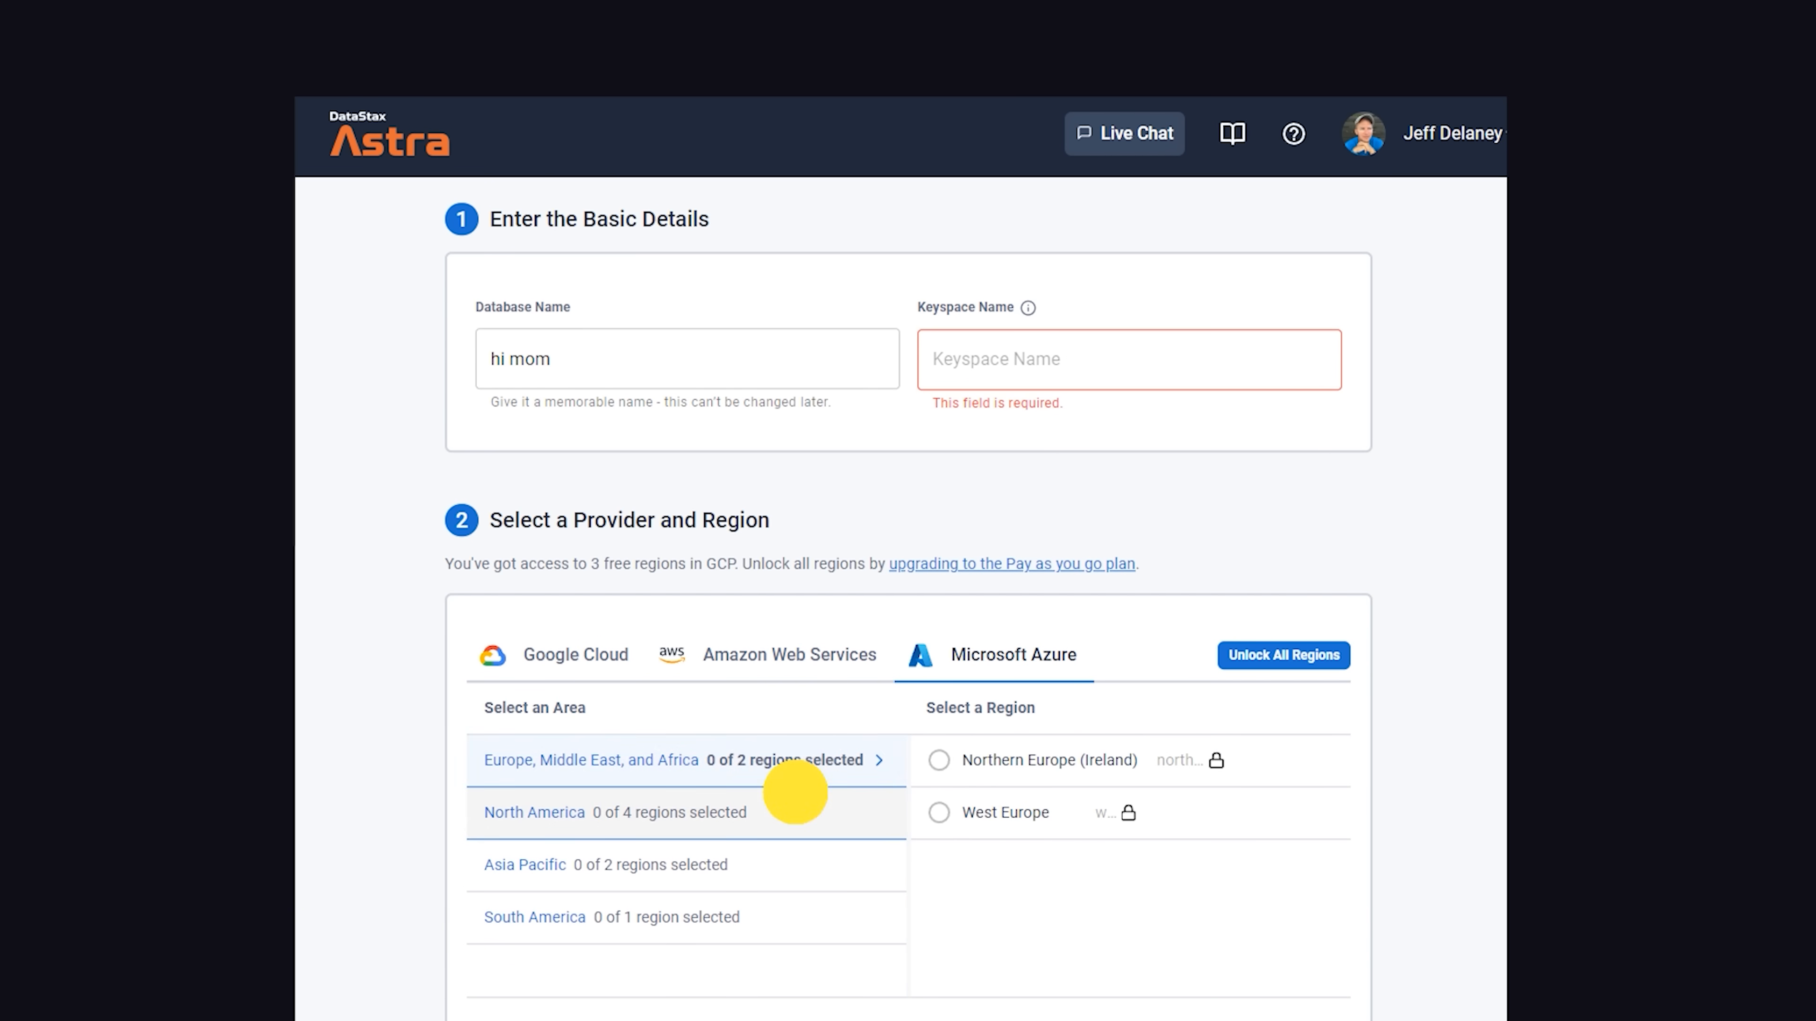
Review the South America regions and name the keyspace 'bamboo' for the 'hi mom' database
click(535, 918)
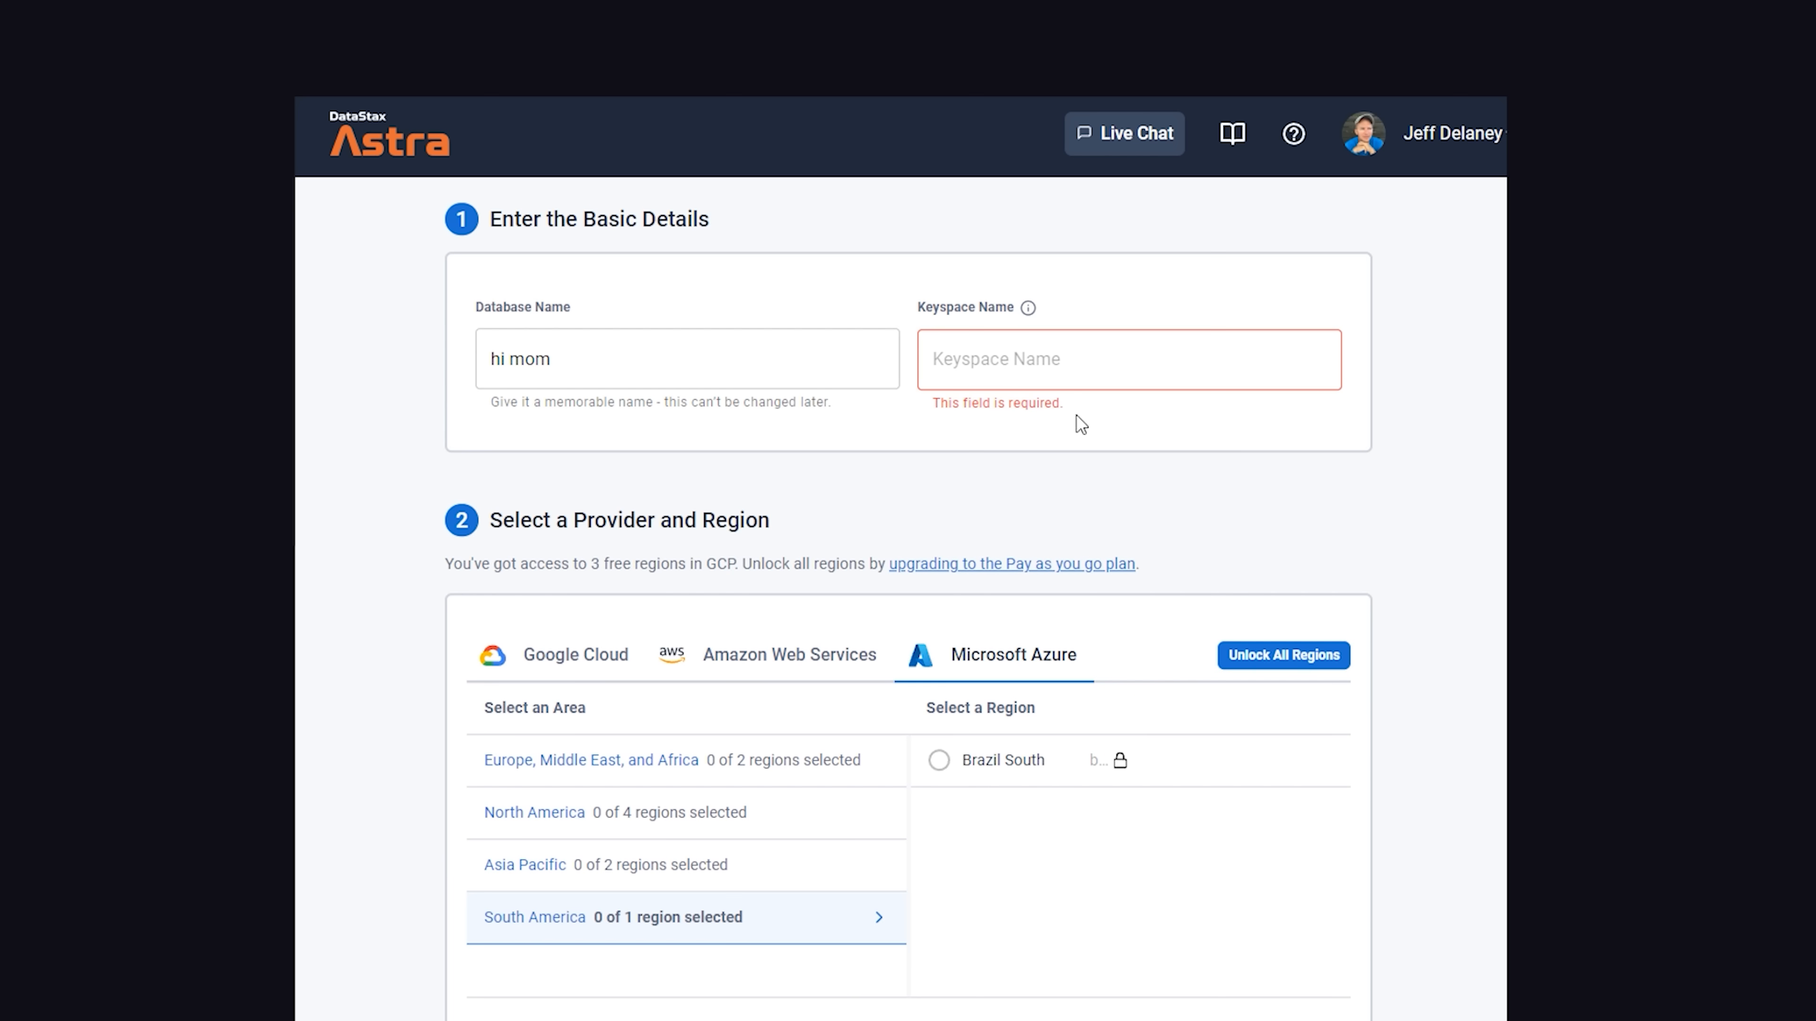
text(bamboo)
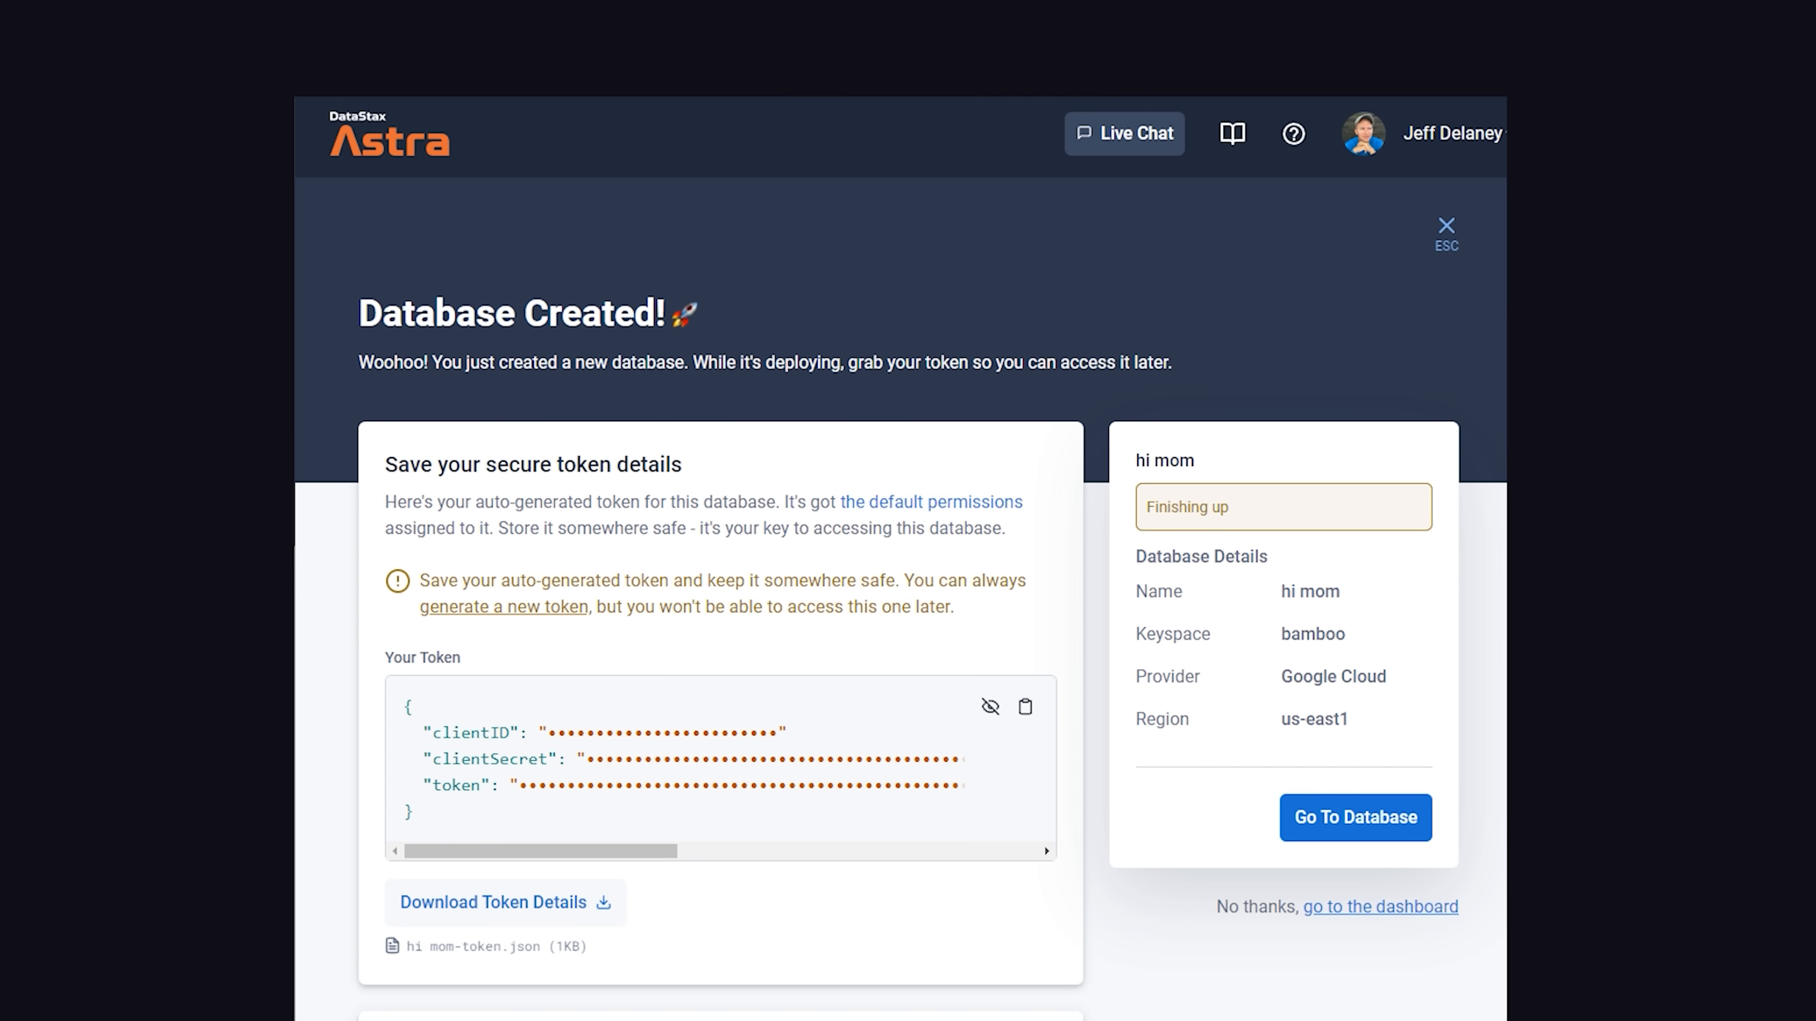
Scroll the Database Created page to review the access token and Download Token Details
scroll(down, 3)
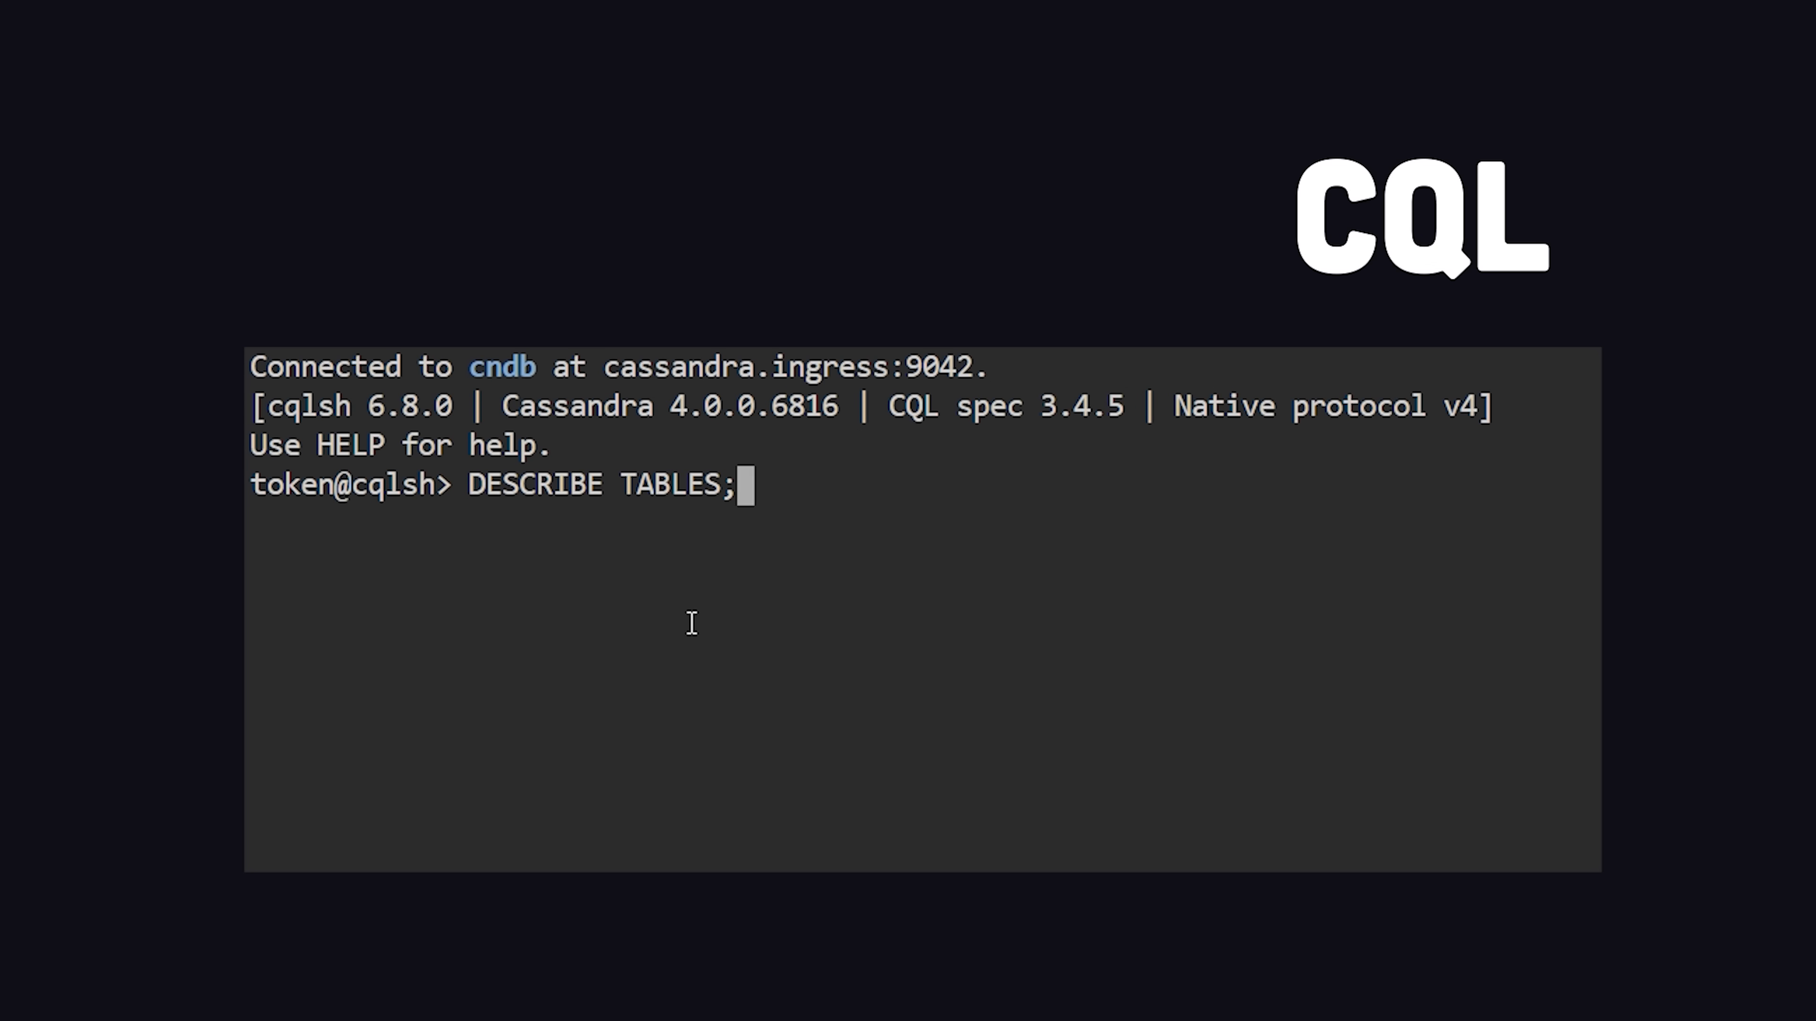
Run DESCRIBE TABLES in cqlsh to list tables across system_traces, system_virtual_schema and system_views
key(Return)
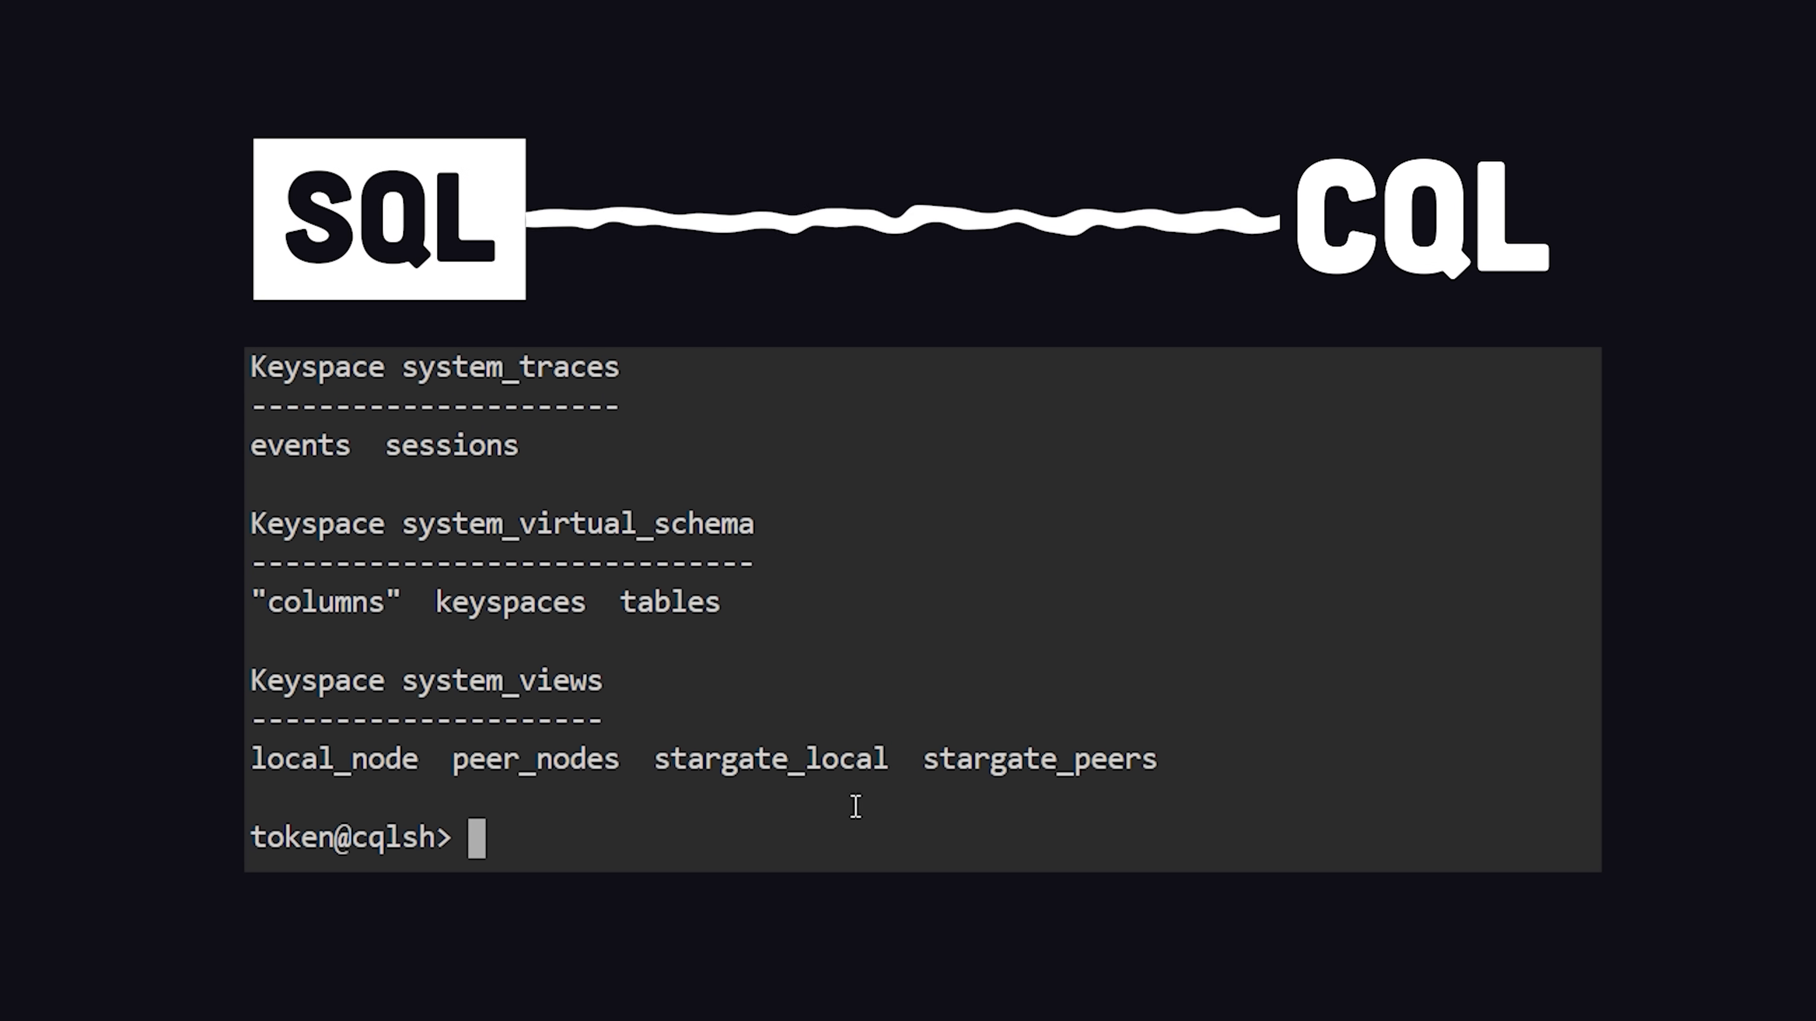